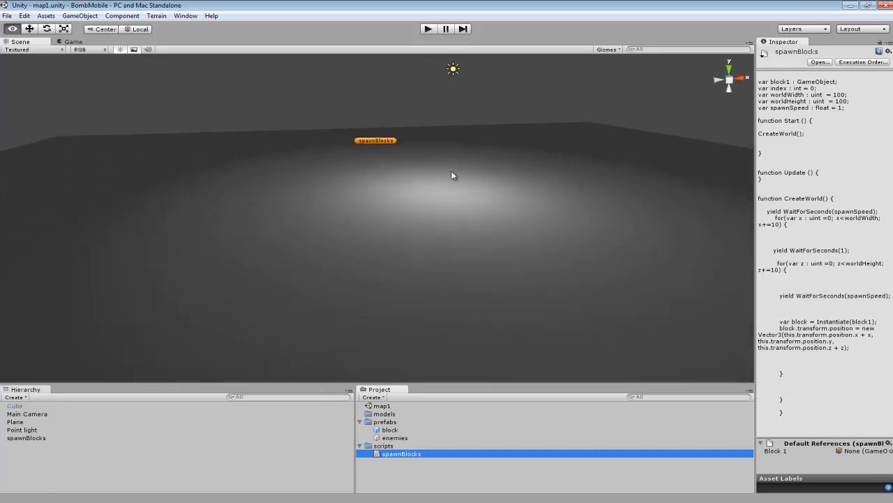
pyautogui.moveTo(553, 205)
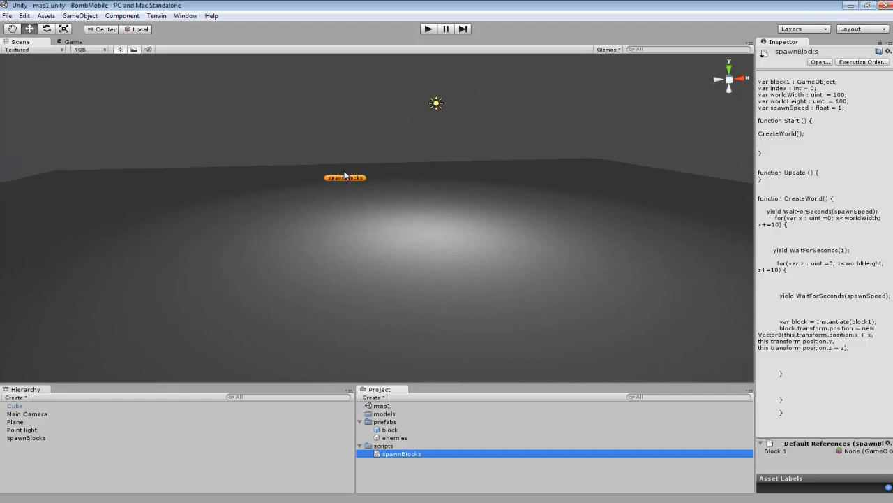
# Step: Select the spawnBlocks object to show its Spawn Blocks script with block assigned and spawn speed 0.1
pyautogui.click(25, 438)
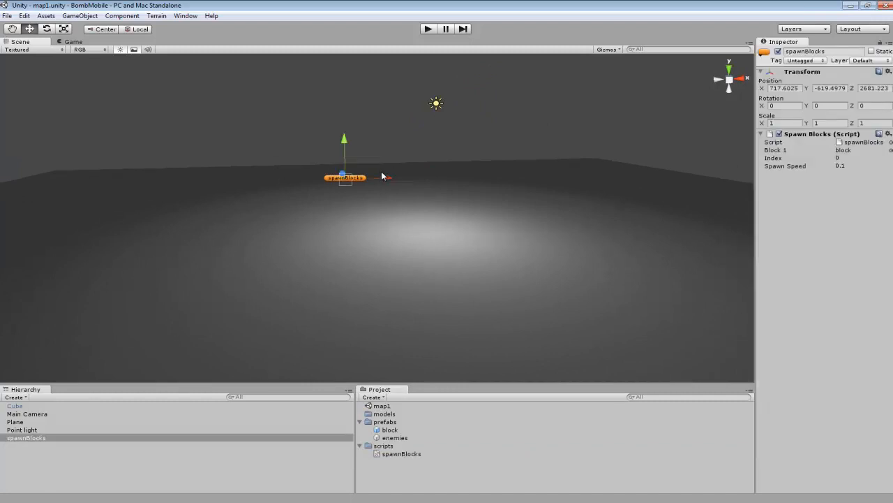
pyautogui.click(80, 16)
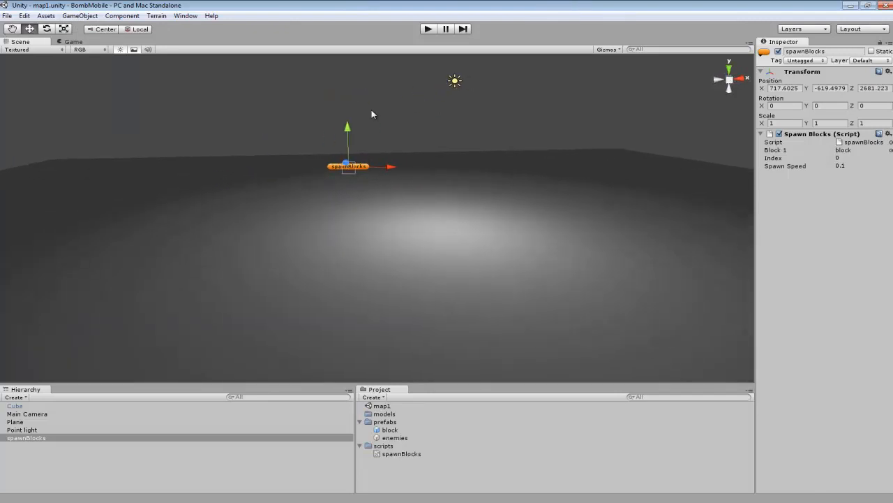
# Step: In spawnBlocks.js, delete the 'var index : int = 0;' declaration, keeping block1 and the world-size variables
pyautogui.doubleClick(402, 452)
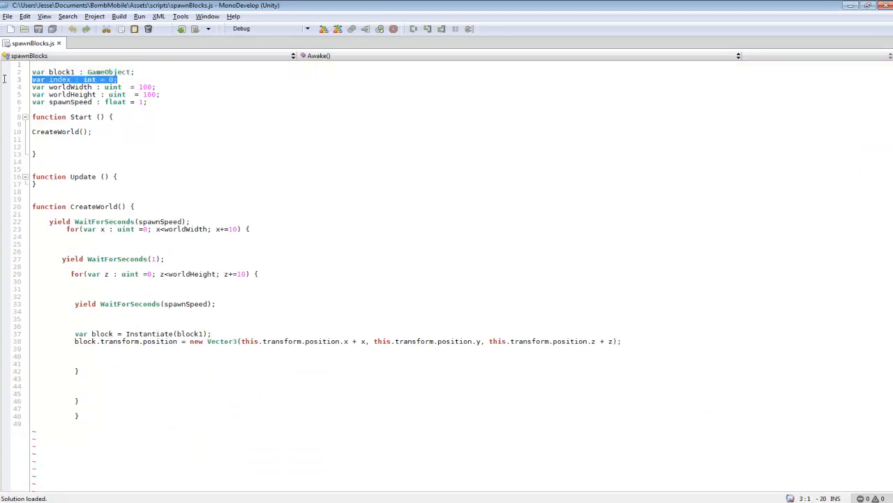
pyautogui.press('Delete')
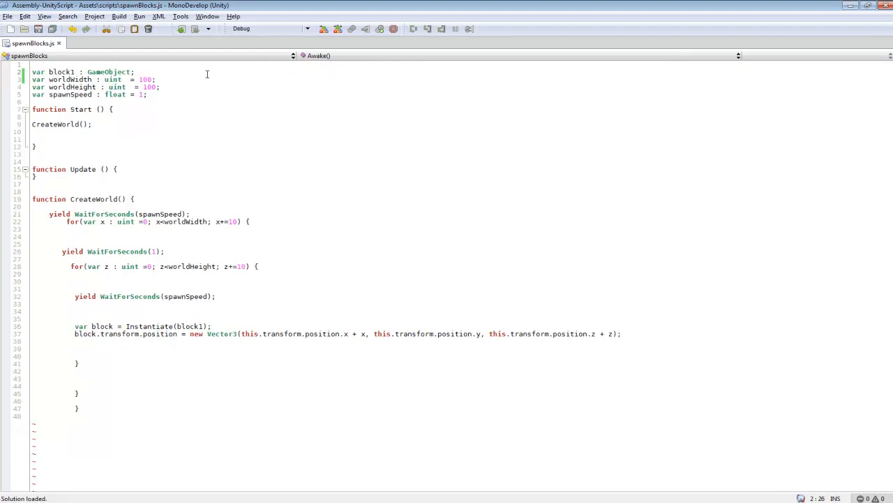
pyautogui.moveTo(87, 72)
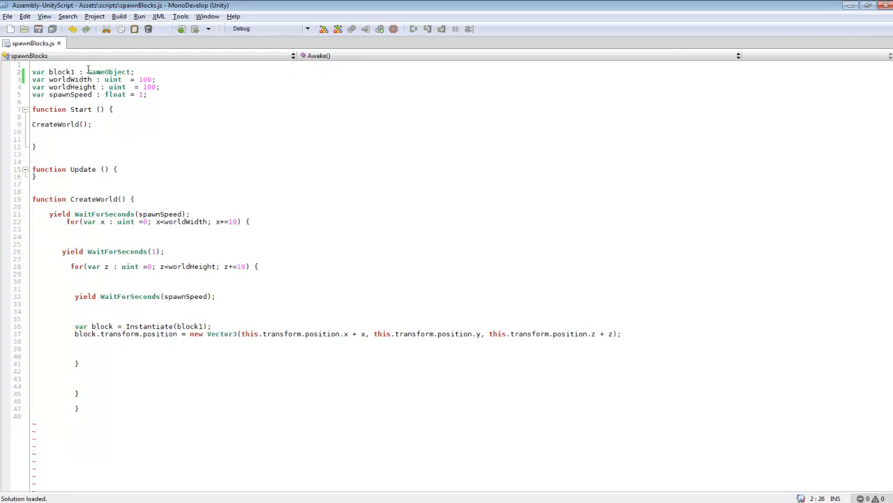
pyautogui.doubleClick(62, 71)
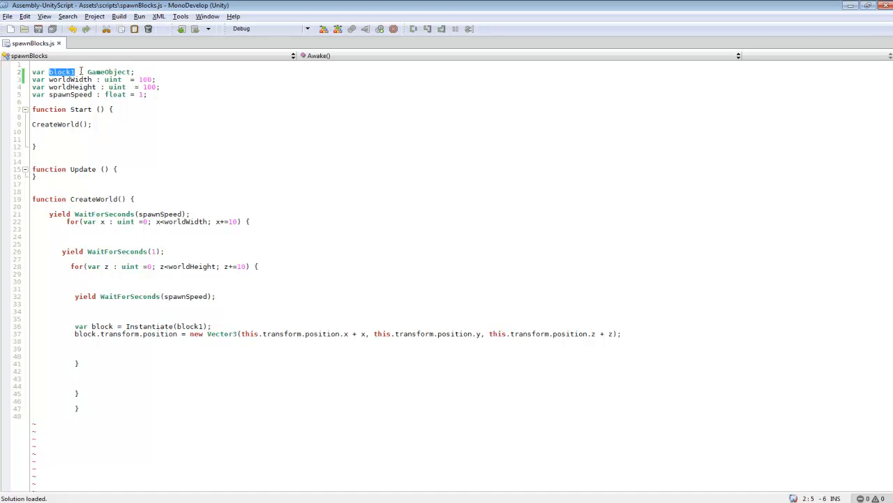
pyautogui.moveTo(238, 271)
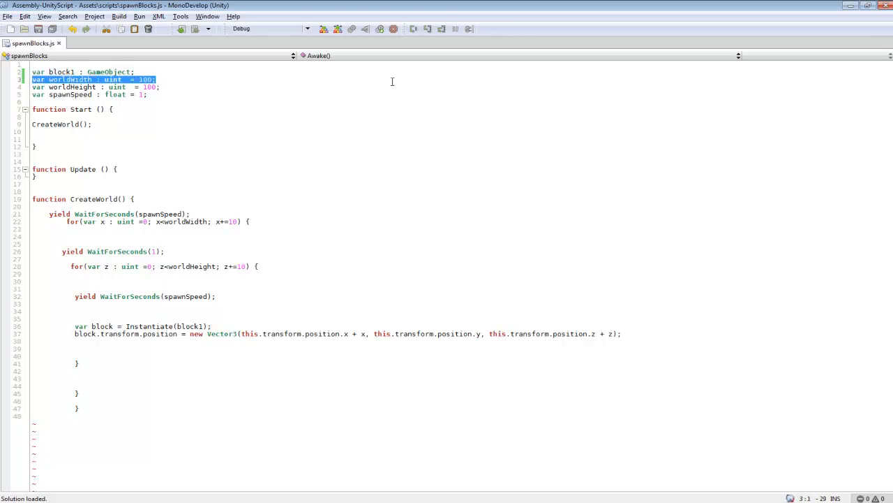
pyautogui.moveTo(286, 95)
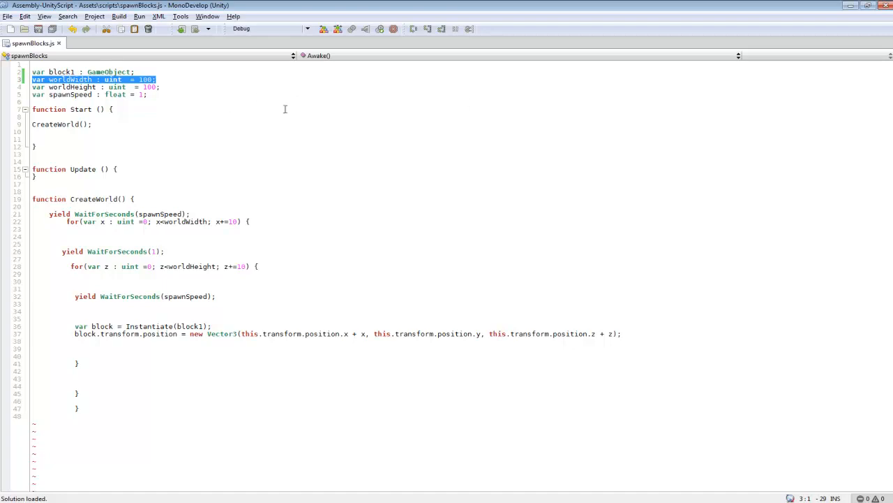
pyautogui.moveTo(406, 164)
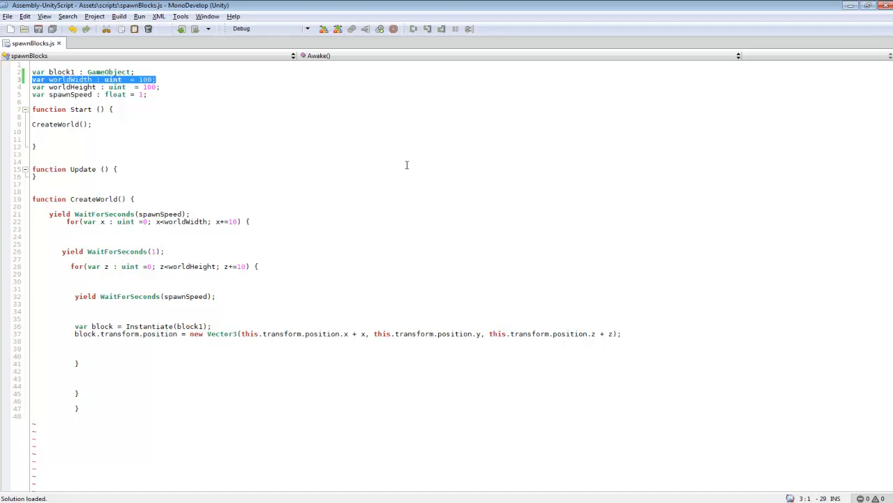
# Step: Replace the spawnSpeed variable's value with 1
pyautogui.click(265, 140)
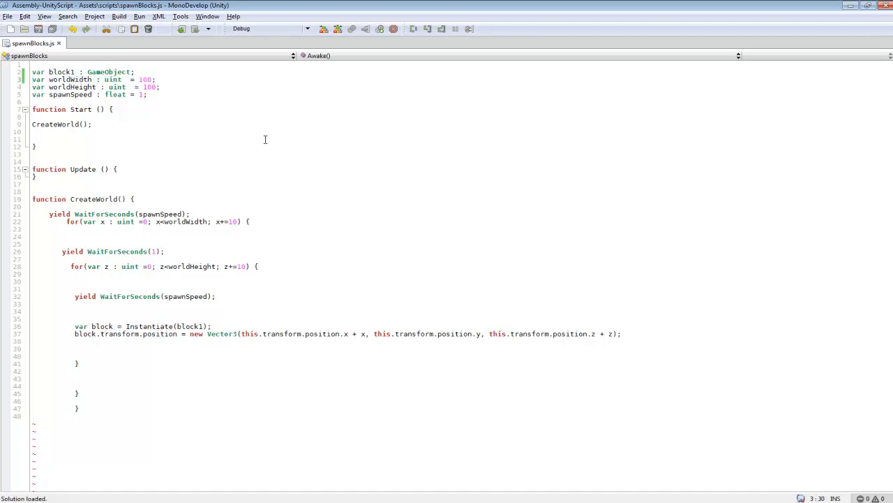
pyautogui.doubleClick(145, 78)
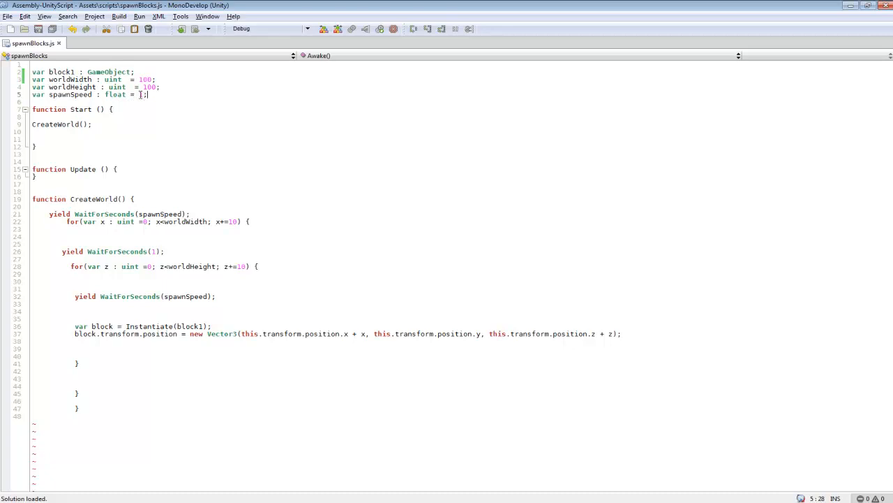
pyautogui.write('1')
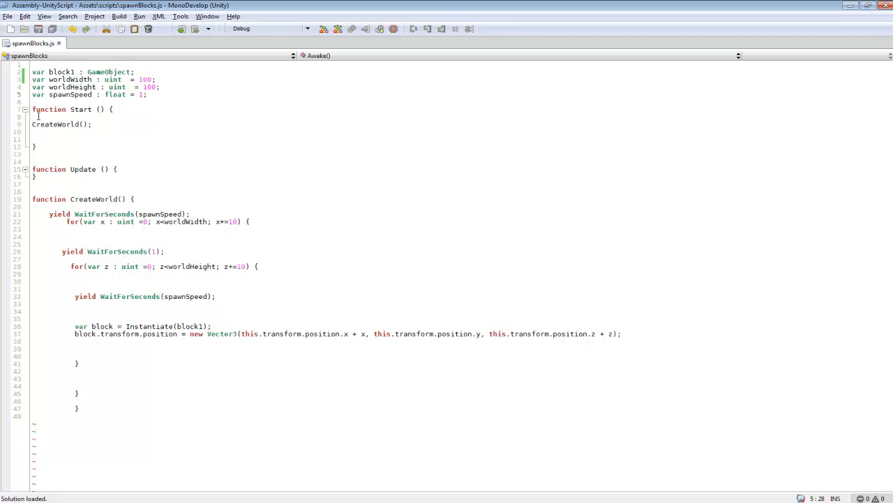
pyautogui.doubleClick(61, 125)
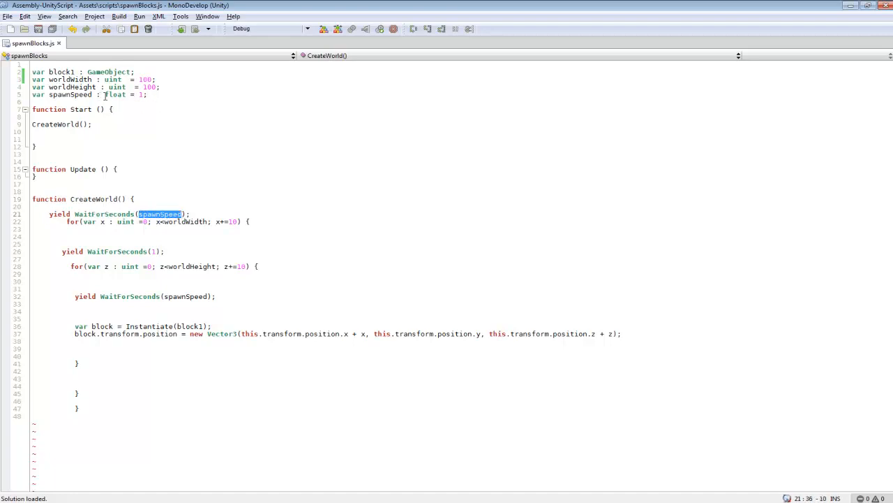
pyautogui.click(167, 214)
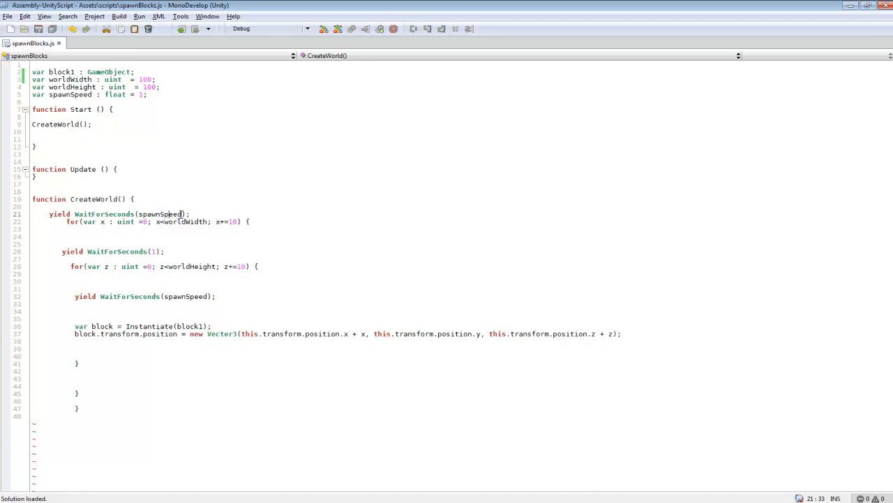
pyautogui.click(194, 214)
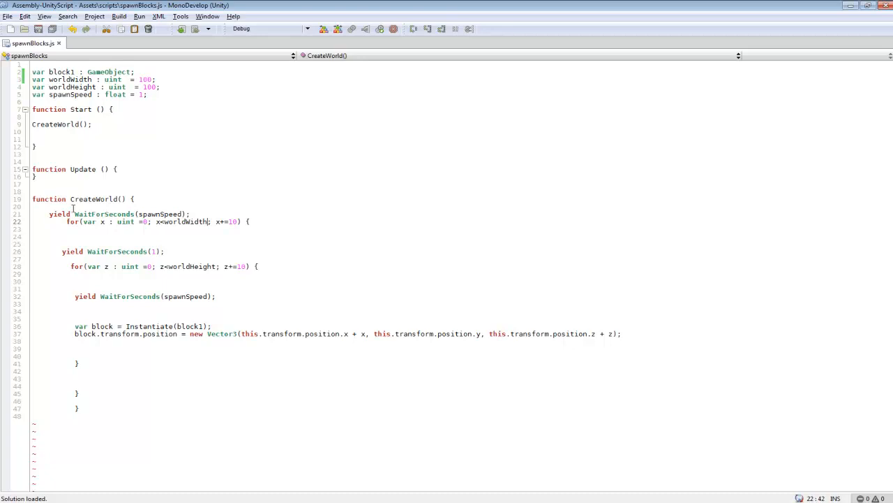
# Step: Make the x loop run from 0 to worldWidth in increments of 10, matching the z loop
pyautogui.doubleClick(90, 220)
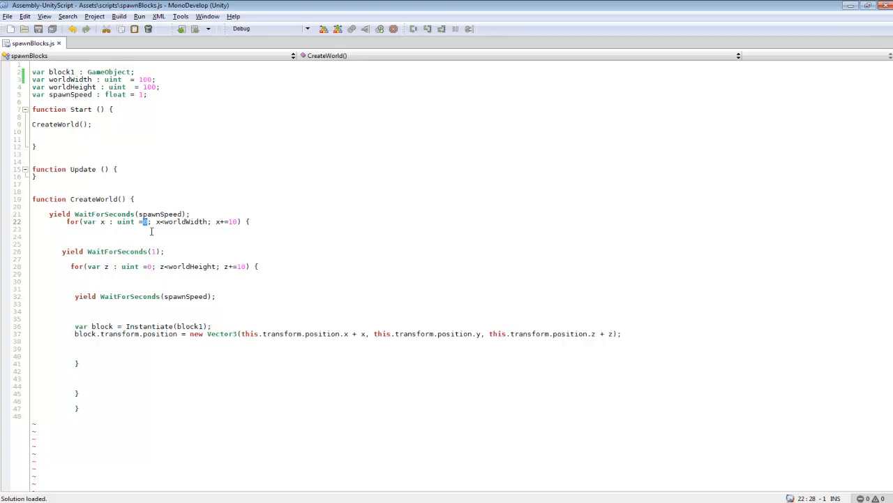
pyautogui.moveTo(155, 220); pyautogui.dragTo(179, 220)
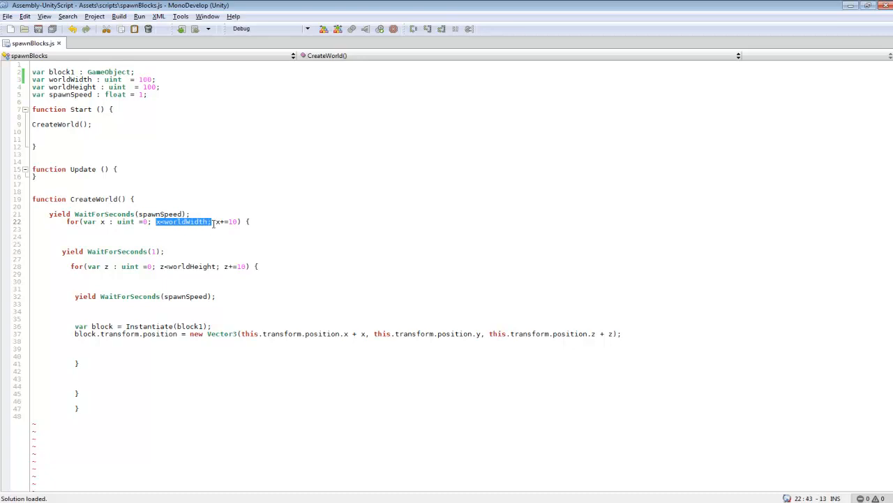
pyautogui.click(155, 220)
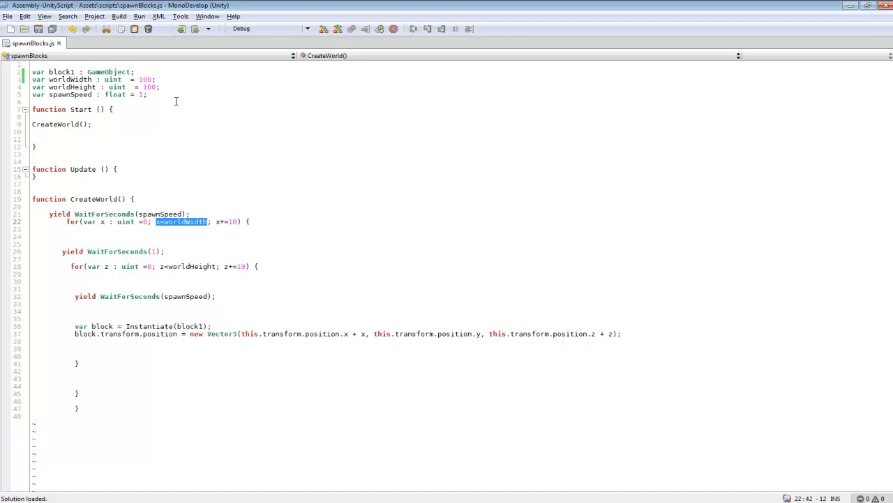
pyautogui.click(311, 172)
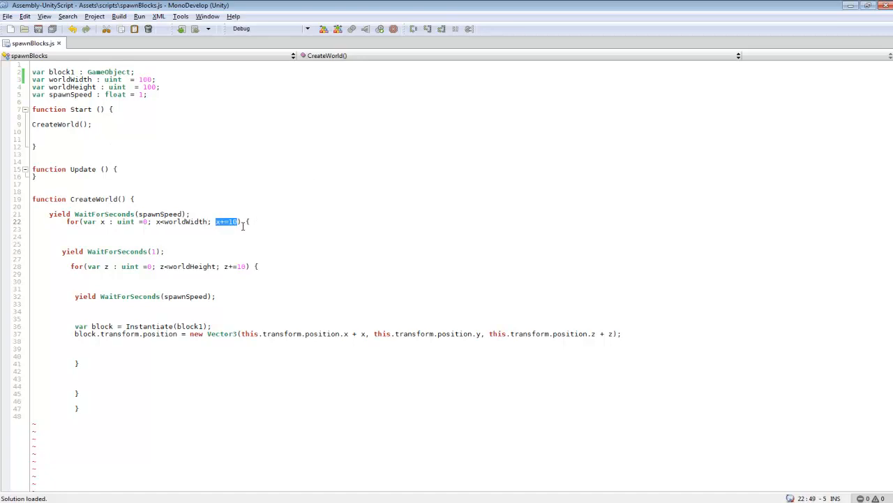
pyautogui.moveTo(356, 299)
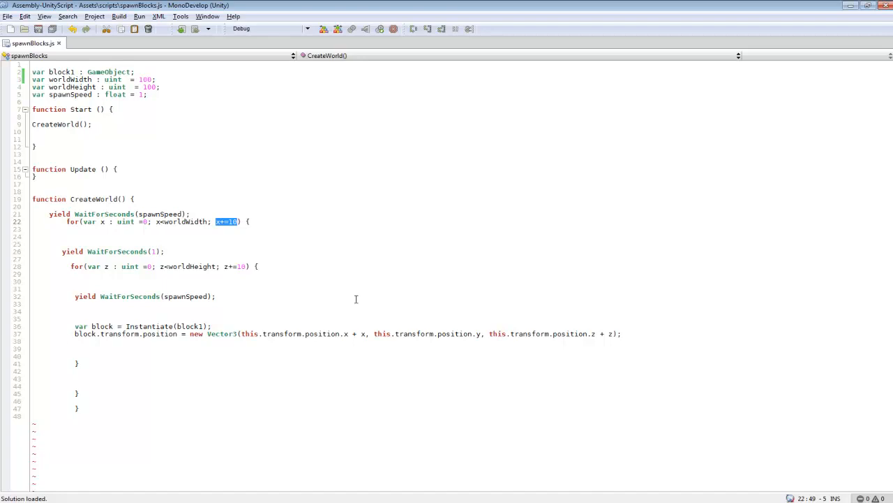
pyautogui.click(216, 221)
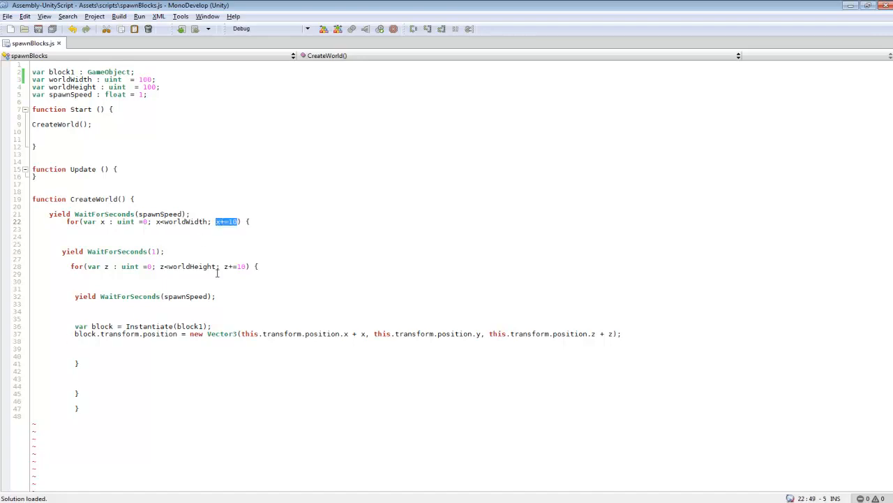
pyautogui.moveTo(274, 229)
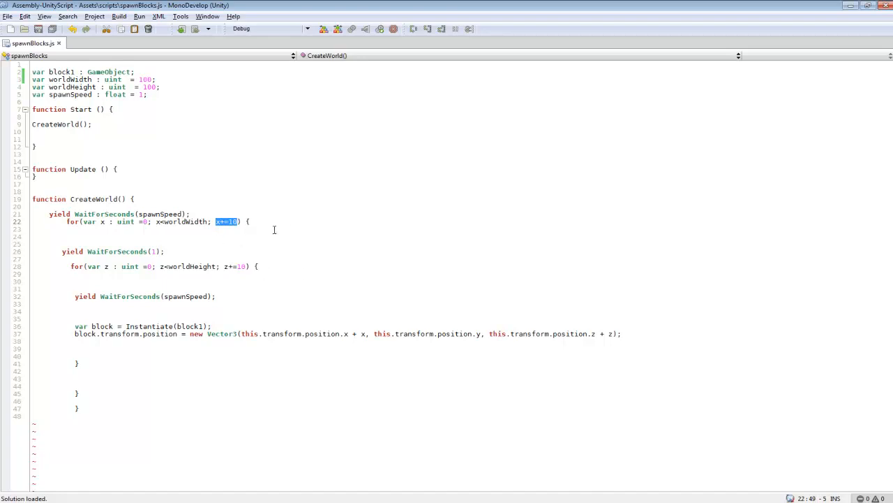
pyautogui.click(226, 221)
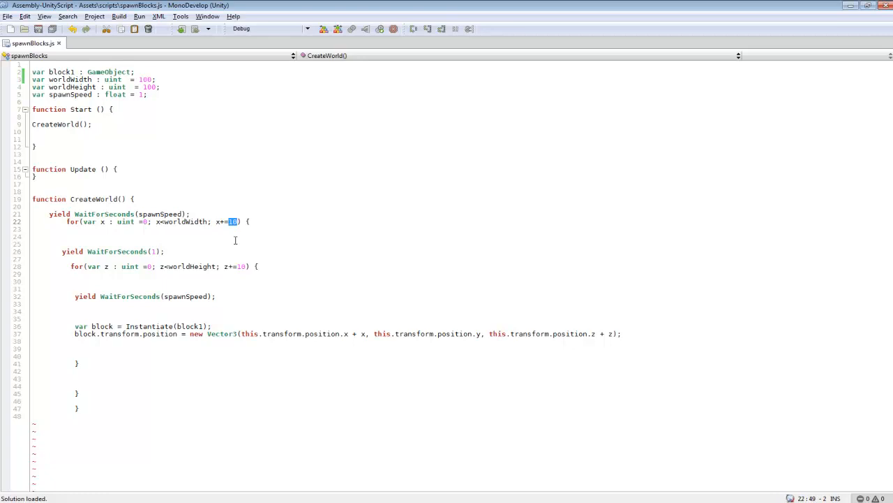
pyautogui.press('BackSpace')
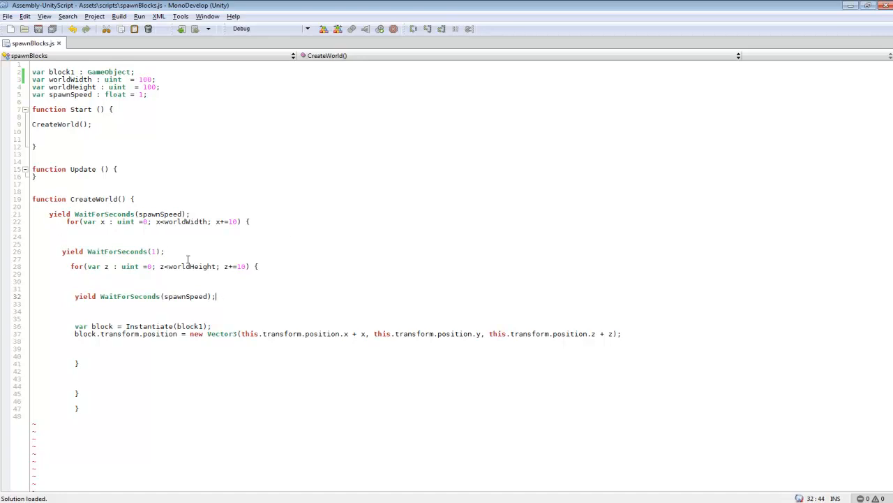
# Step: Fill the empty WaitForSeconds() on line 26 with spawnSpeed
pyautogui.click(153, 252)
pyautogui.write('spawnSpeed')
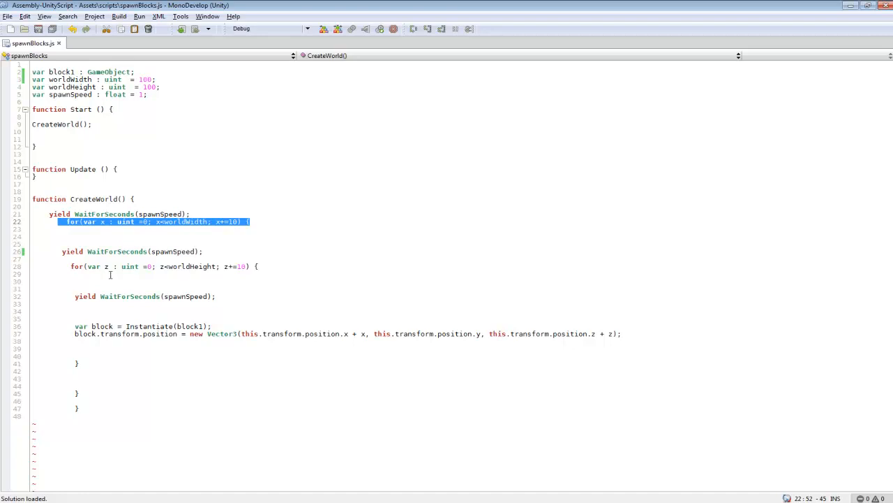
pyautogui.moveTo(377, 268)
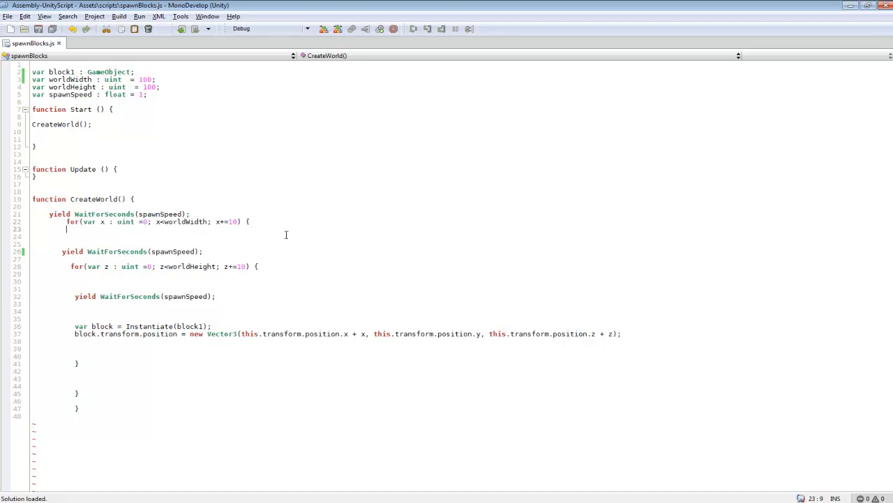
pyautogui.moveTo(157, 239)
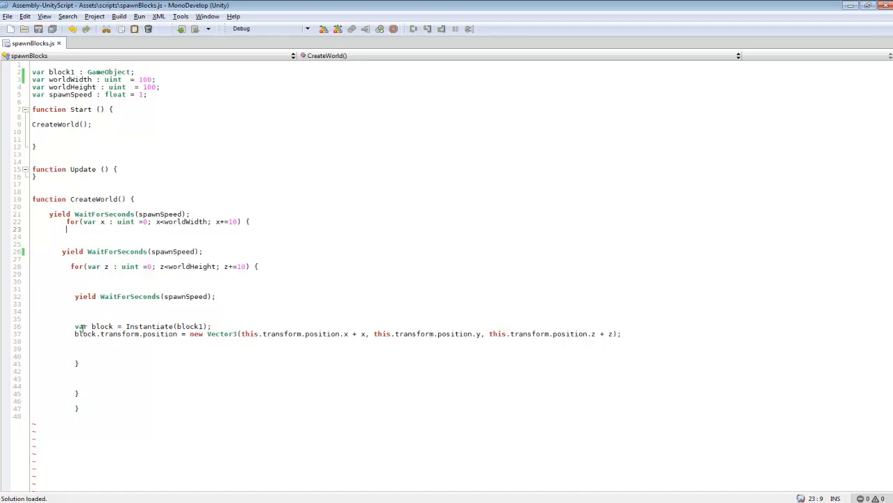
# Step: Complete the statement var block = Instantiate(block1); inside the inner loop
pyautogui.click(125, 327)
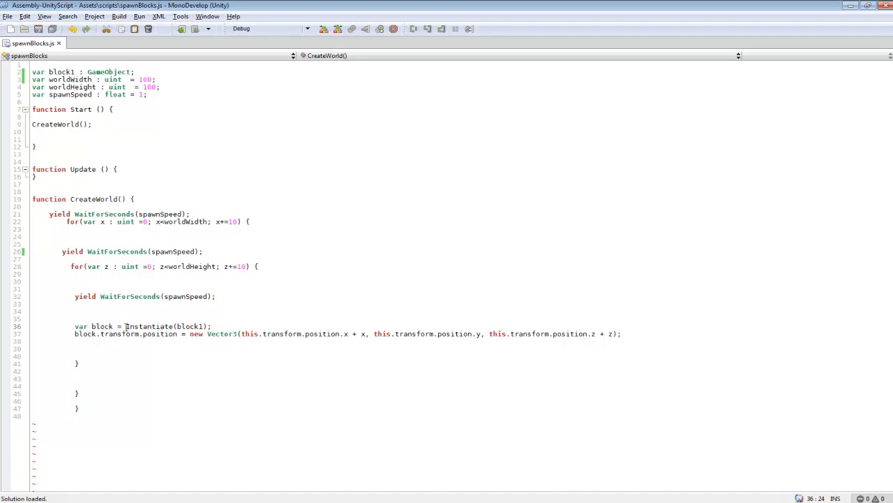
pyautogui.write(');')
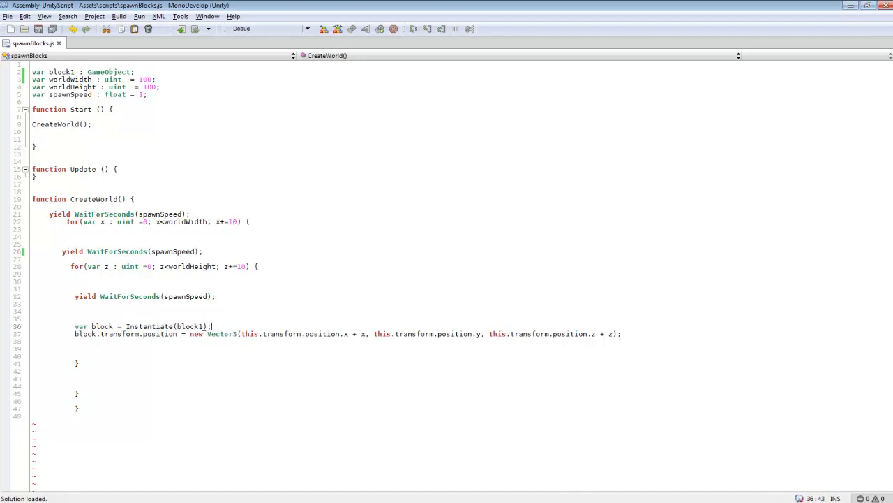
pyautogui.doubleClick(190, 326)
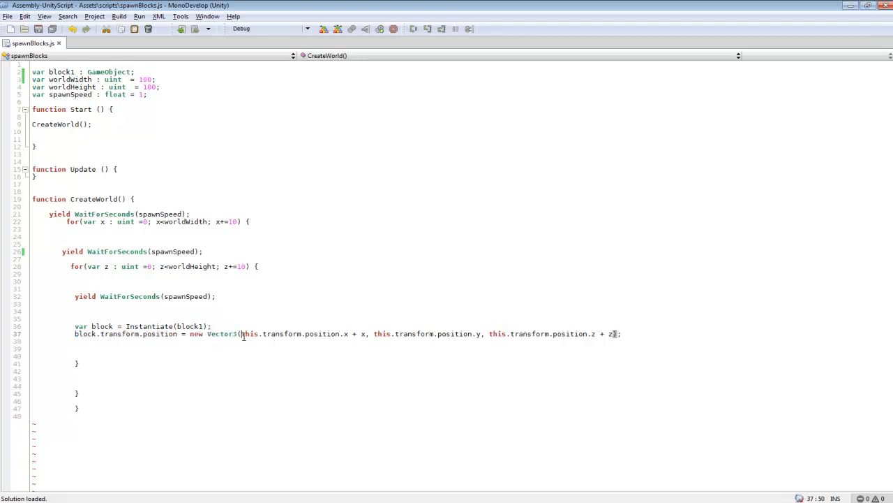
# Step: Set block.transform.position to a new Vector3 built from this.transform.position and the loop's x
pyautogui.doubleClick(251, 332)
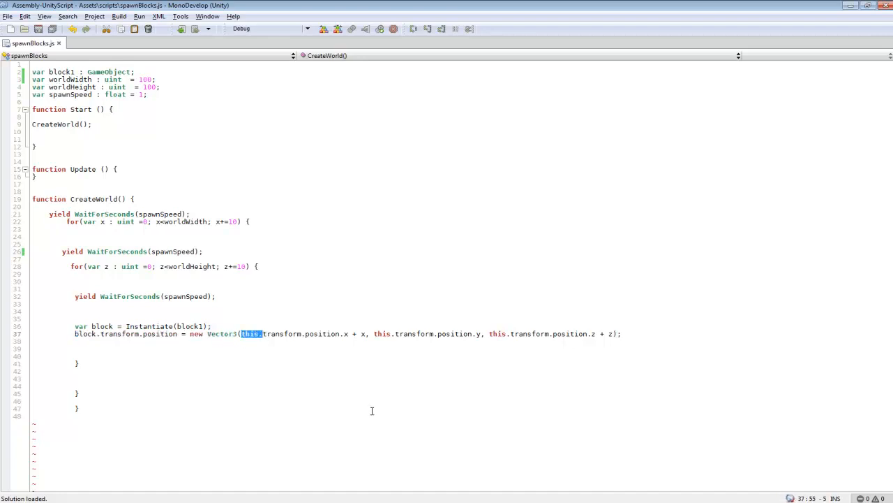
pyautogui.moveTo(360, 405)
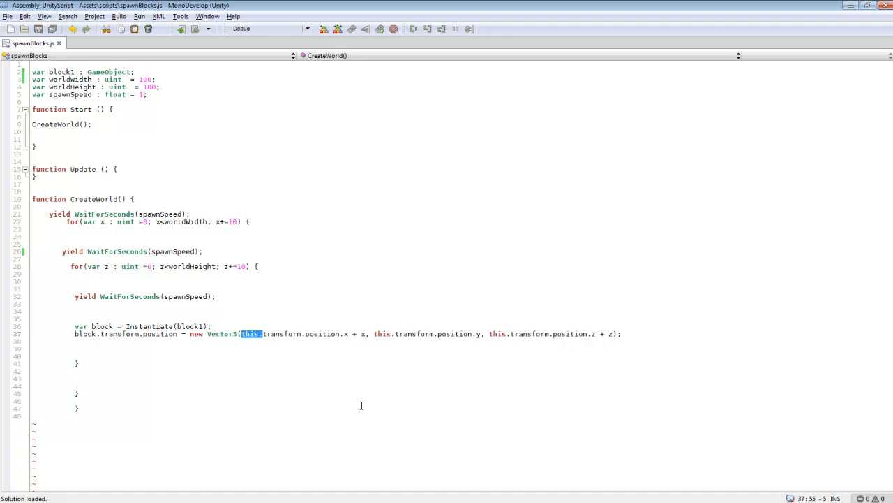
pyautogui.moveTo(240, 231)
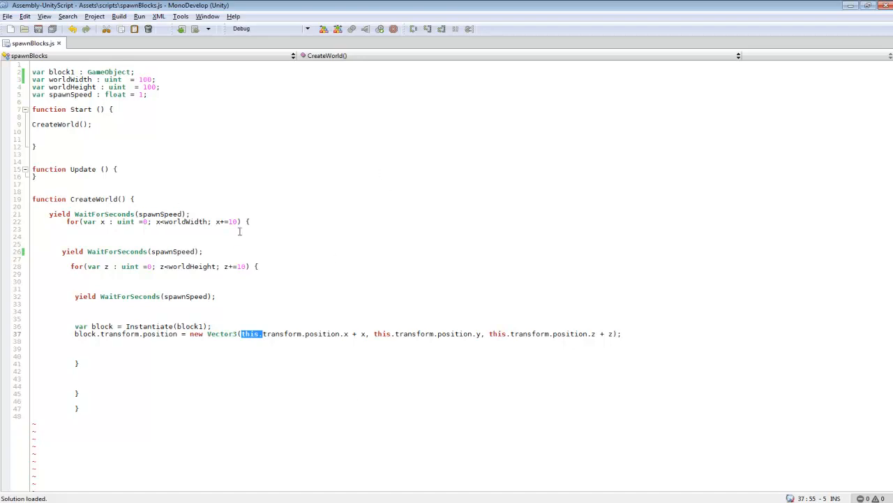
pyautogui.moveTo(316, 240)
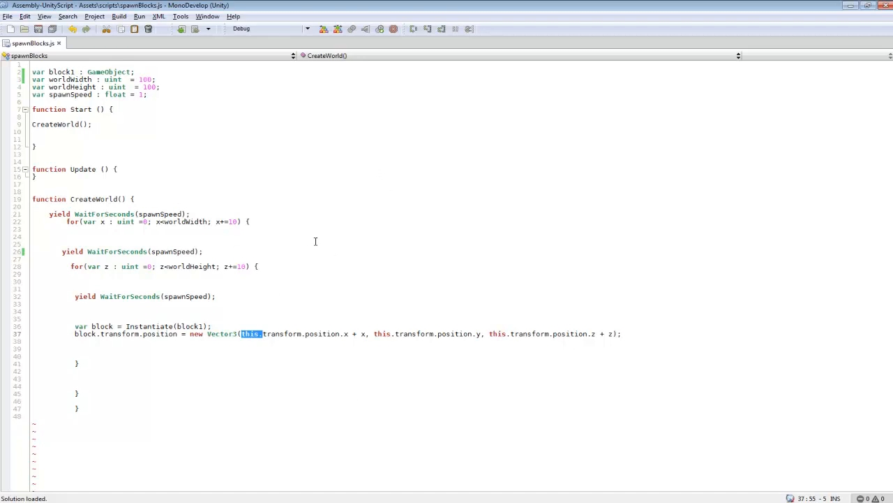
pyautogui.click(263, 334)
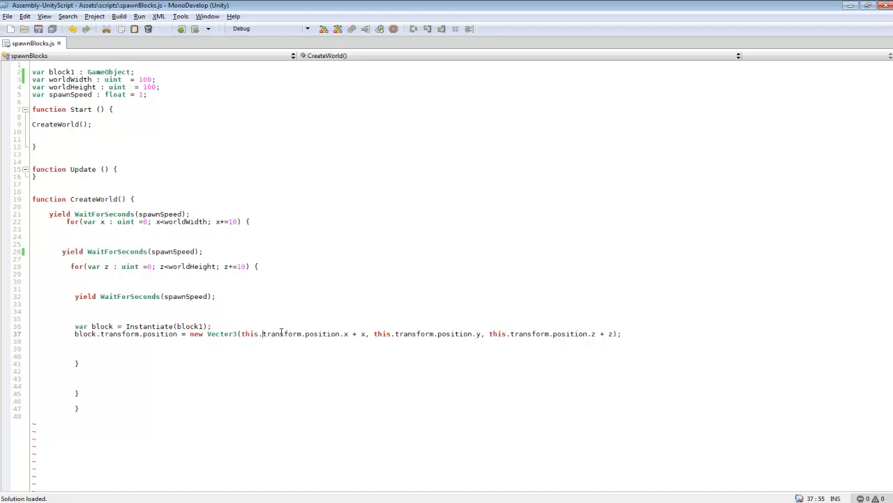
pyautogui.doubleClick(344, 332)
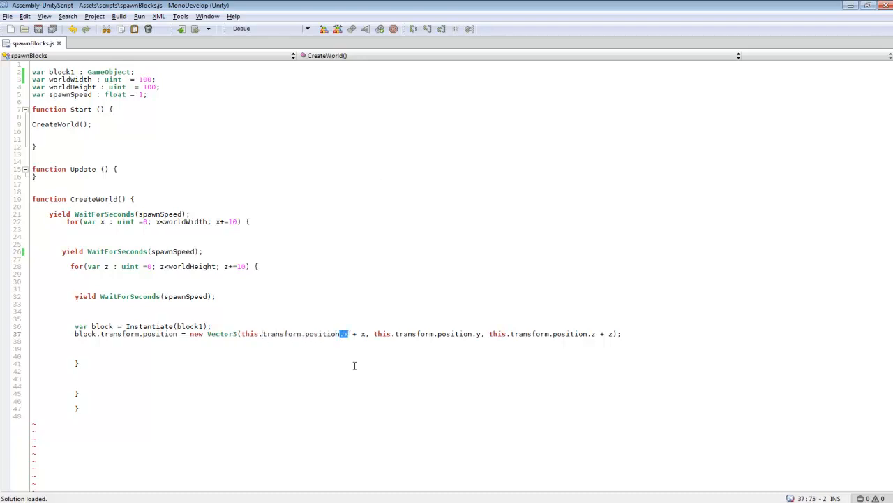
pyautogui.moveTo(315, 298)
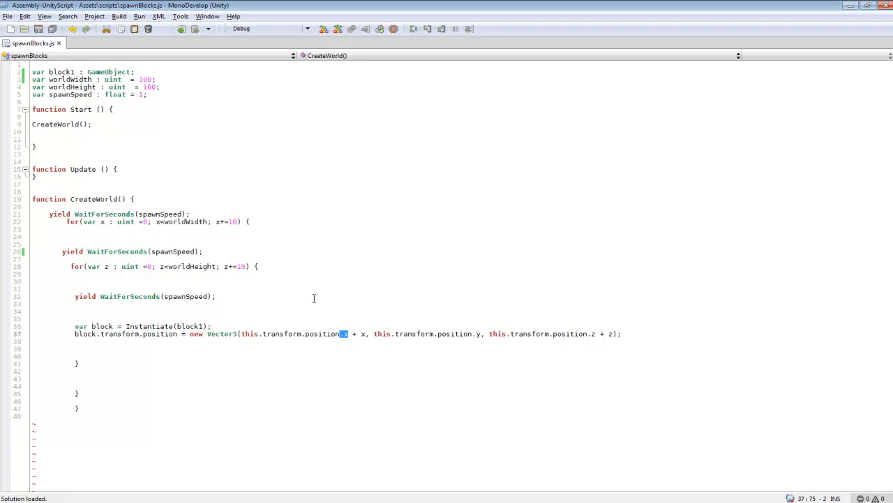
pyautogui.moveTo(357, 336)
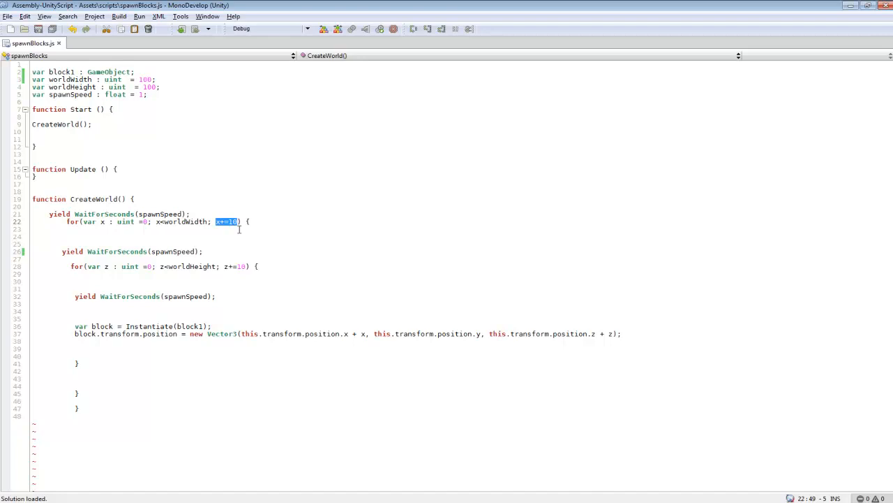
pyautogui.moveTo(390, 282)
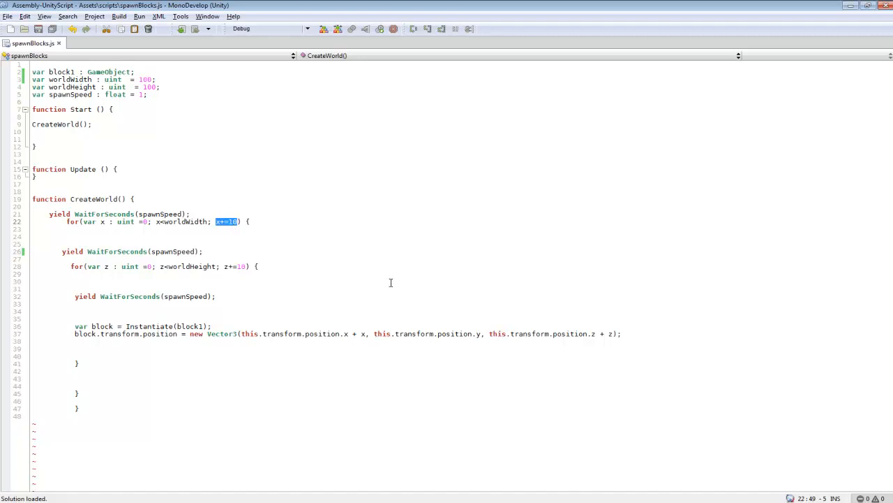
pyautogui.click(101, 220)
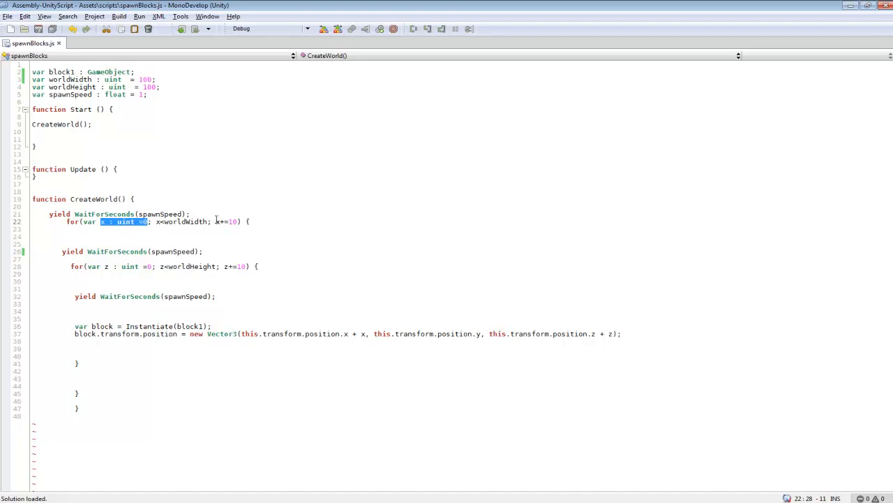
pyautogui.click(142, 221)
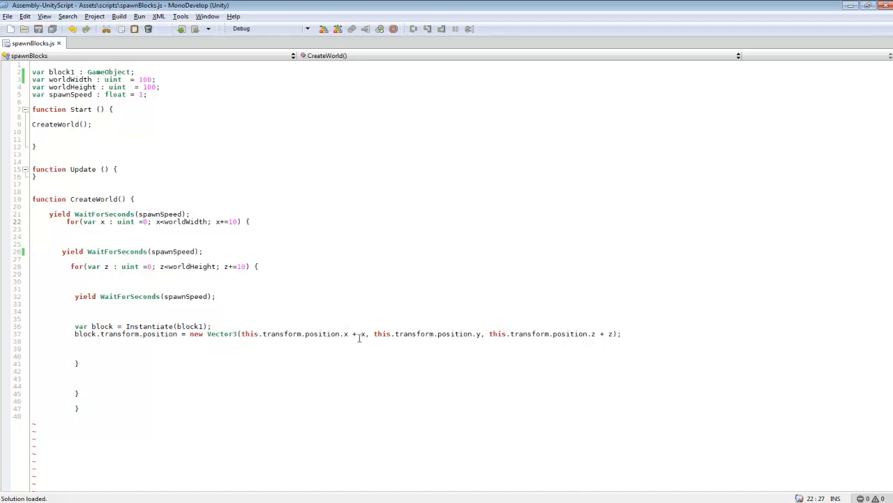
pyautogui.moveTo(361, 347)
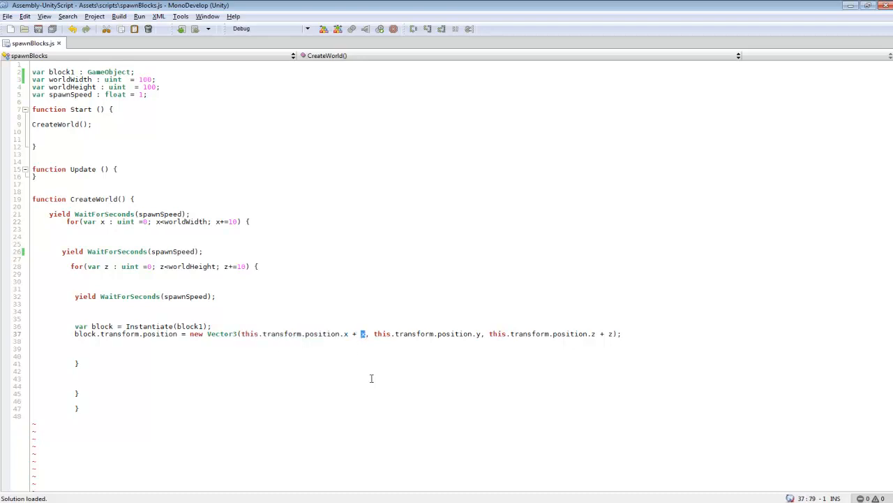
pyautogui.moveTo(365, 114)
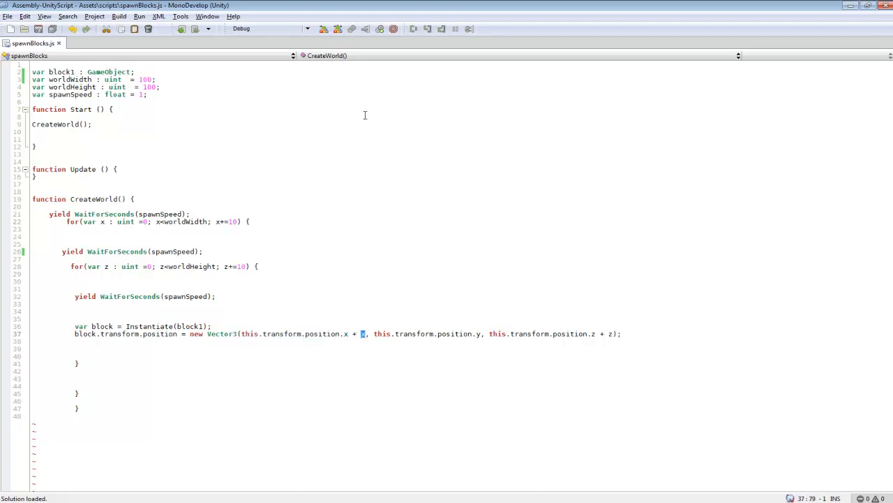
pyautogui.moveTo(413, 376)
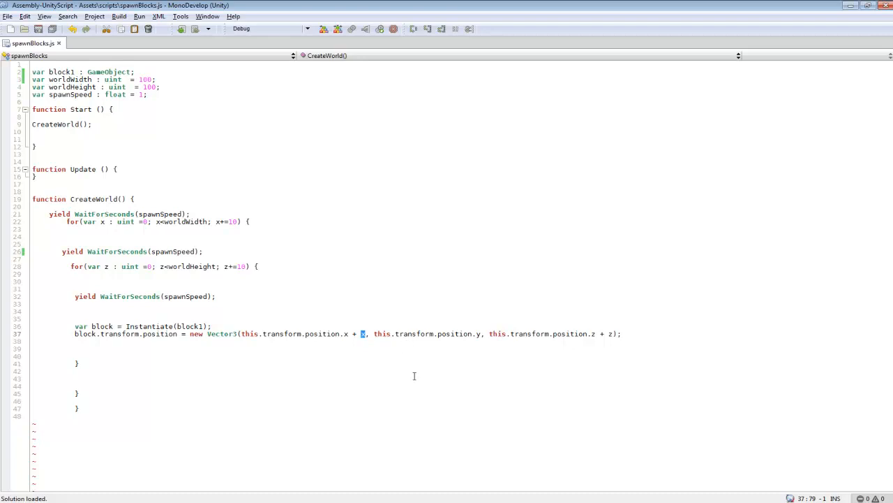
pyautogui.moveTo(418, 319)
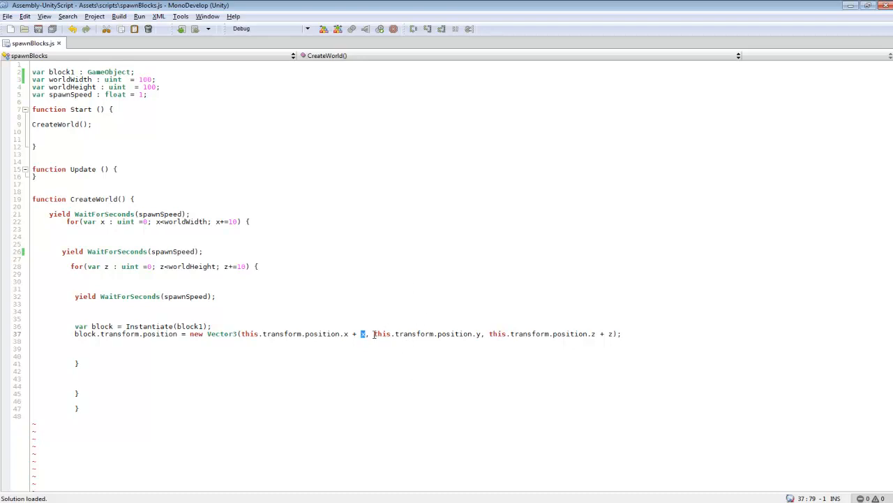
# Step: Write the offsets as this.transform.position.x + x and .z + z, save, and return to Unity
pyautogui.write('x')
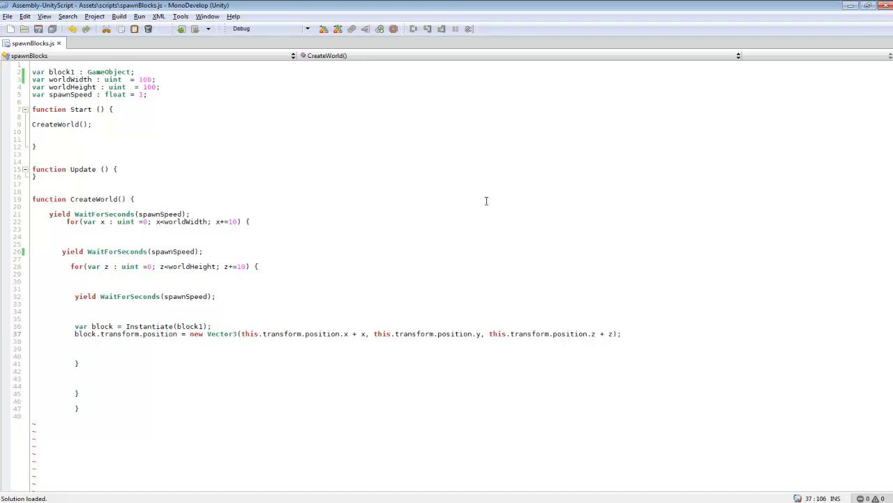
pyautogui.moveTo(480, 335)
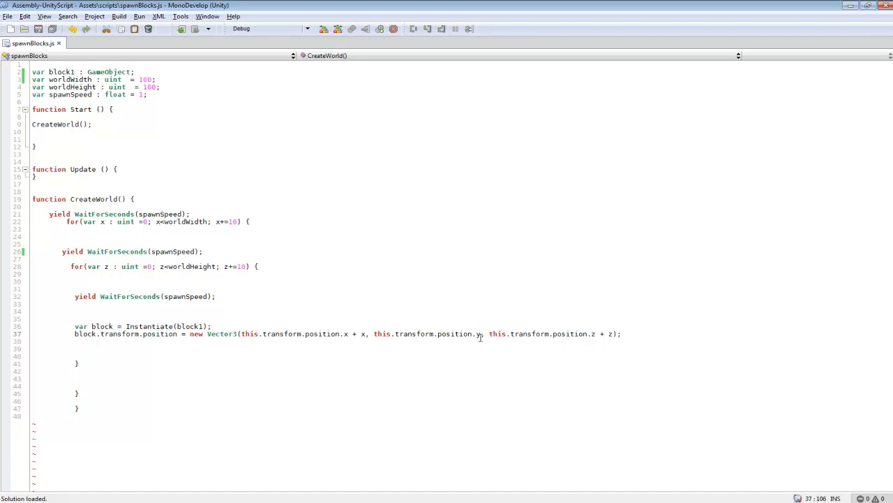
pyautogui.moveTo(463, 333)
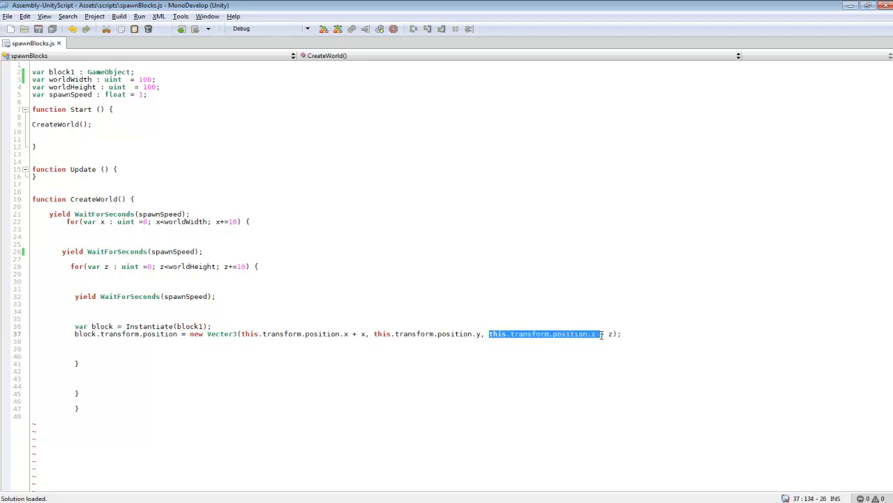
pyautogui.write('.z + z')
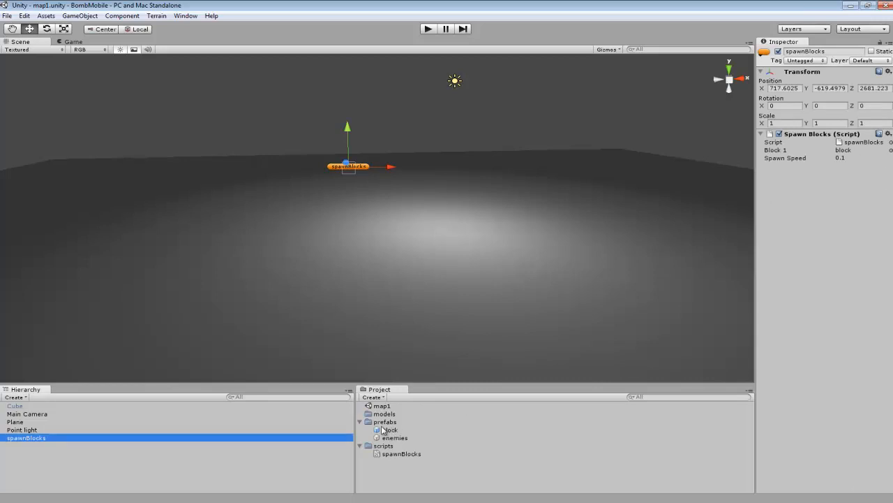
# Step: Inspect the block prefab: a cube scaled 10 on every axis with box collider, entering -675.7092 in its Transform
pyautogui.click(389, 430)
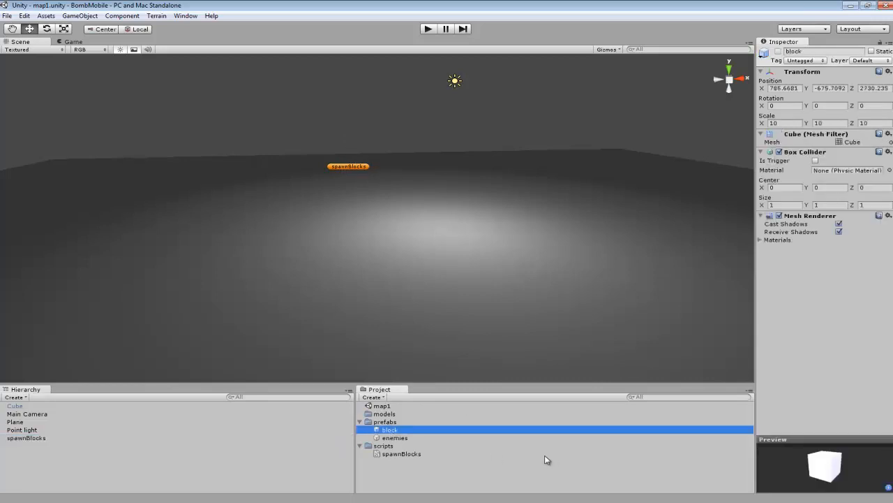
pyautogui.moveTo(469, 440)
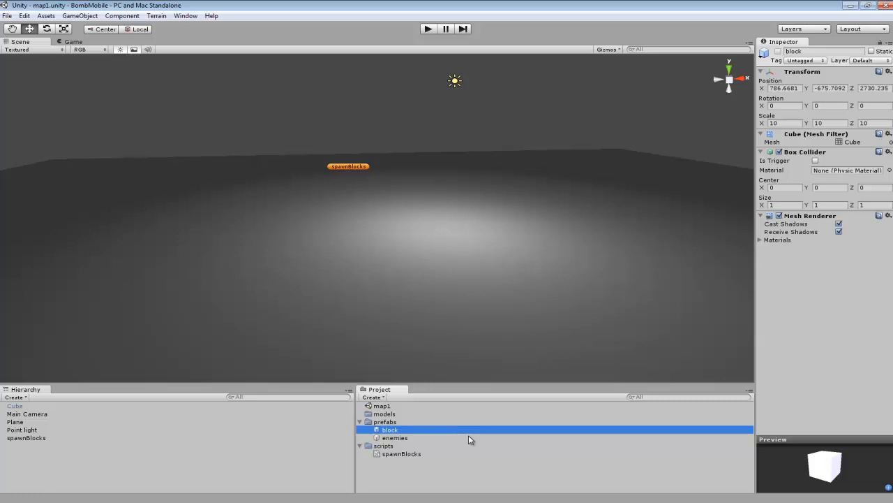
pyautogui.moveTo(748, 234)
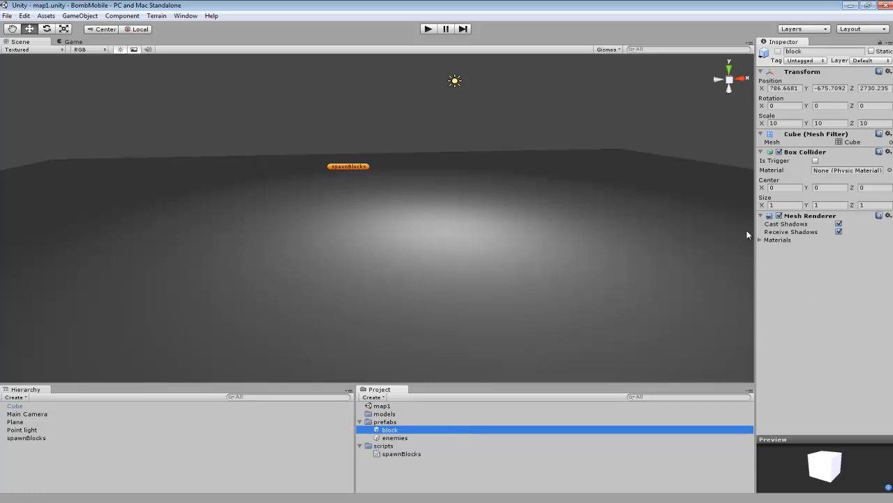
pyautogui.moveTo(391, 226)
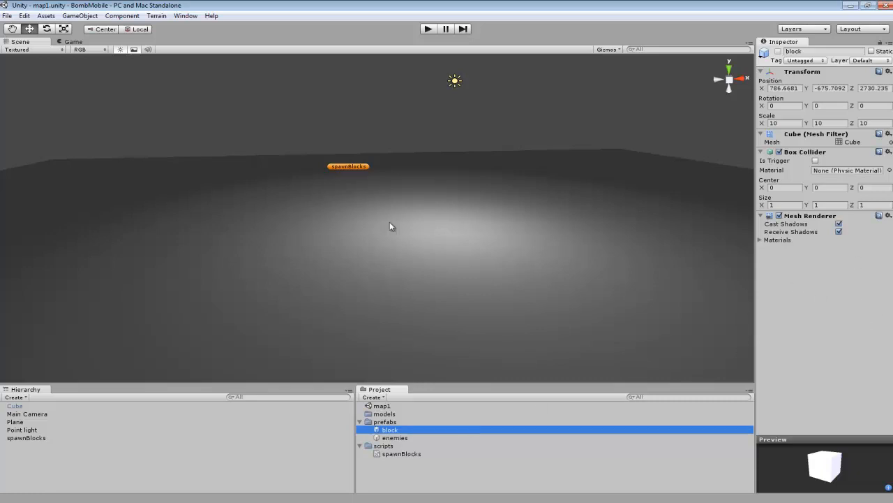
pyautogui.moveTo(440, 304)
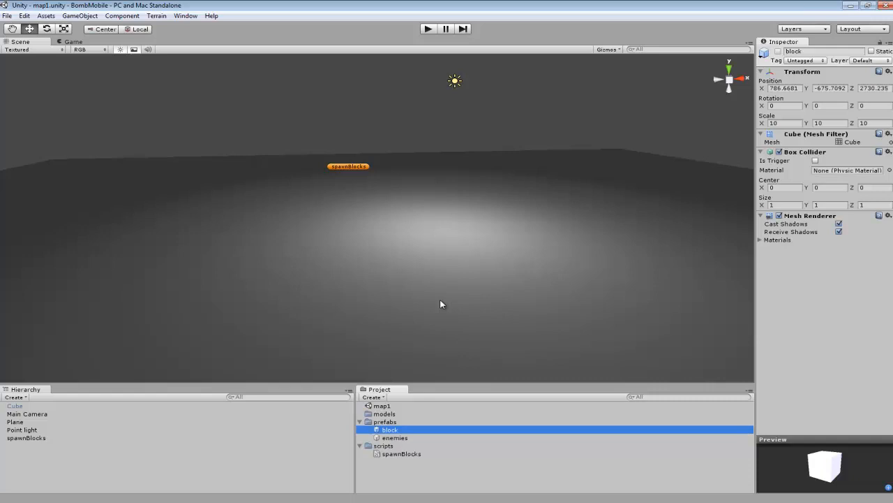
pyautogui.moveTo(821, 87)
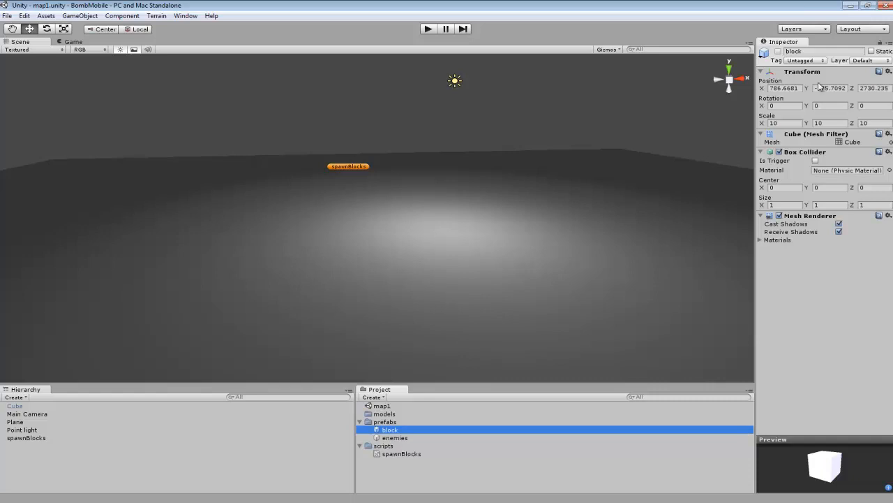
pyautogui.write('-675.7092')
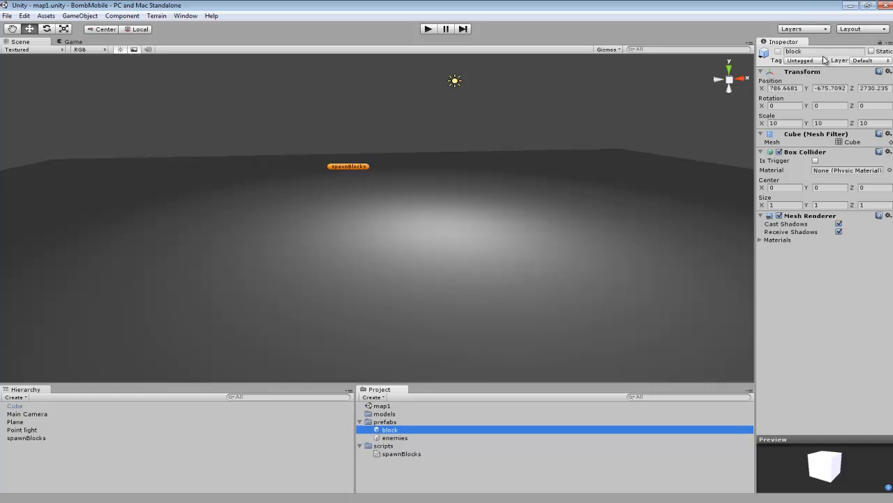
pyautogui.moveTo(453, 466)
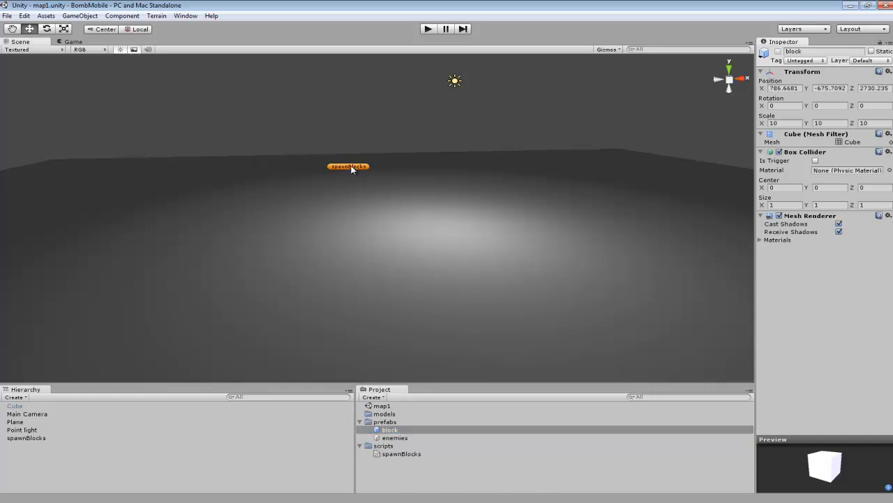
# Step: Select spawnBlocks, adjust its Spawn Speed, play the scene, then reopen the script in MonoDevelop
pyautogui.click(25, 438)
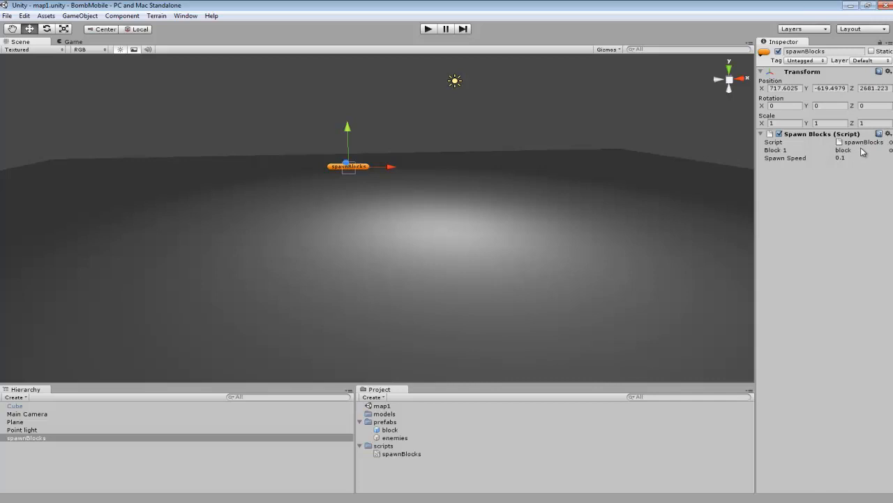
pyautogui.moveTo(765, 167)
pyautogui.write('1')
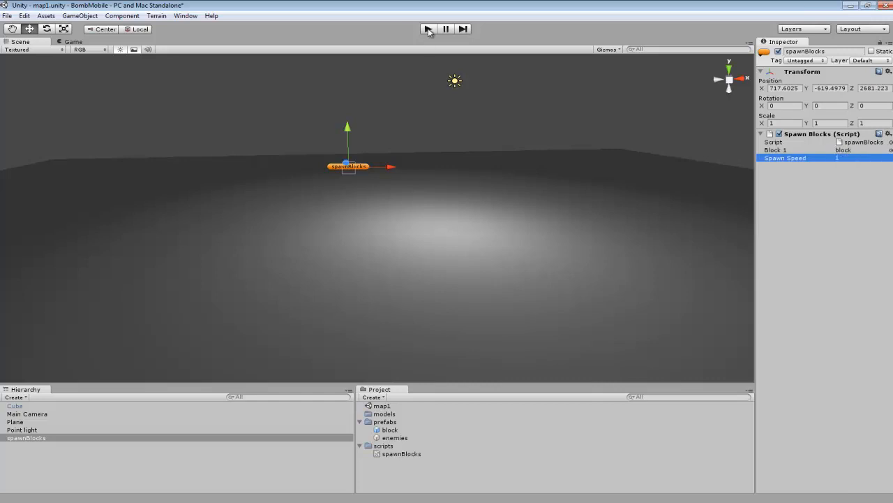
pyautogui.click(863, 158)
pyautogui.write('0.5')
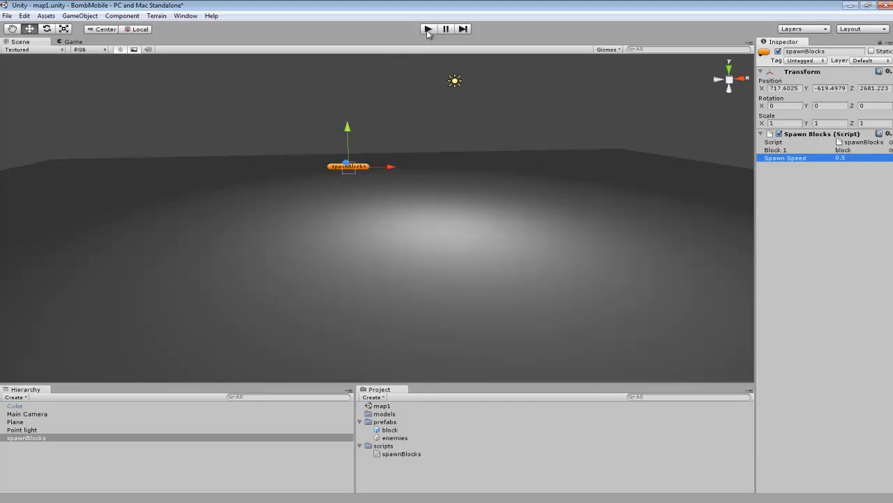
pyautogui.click(427, 27)
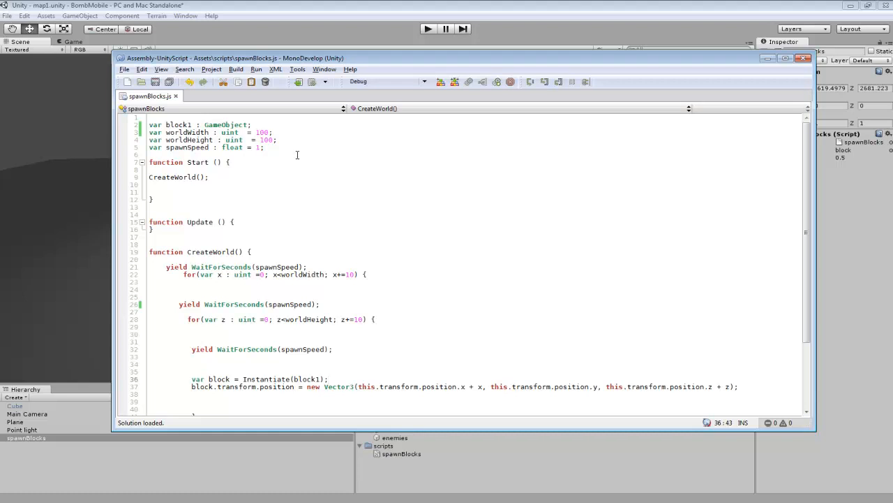
pyautogui.moveTo(728, 82)
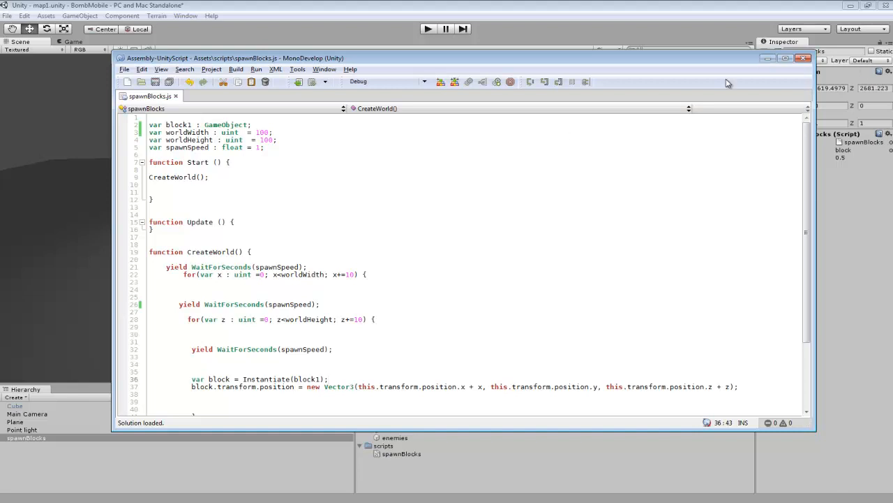
pyautogui.moveTo(696, 184)
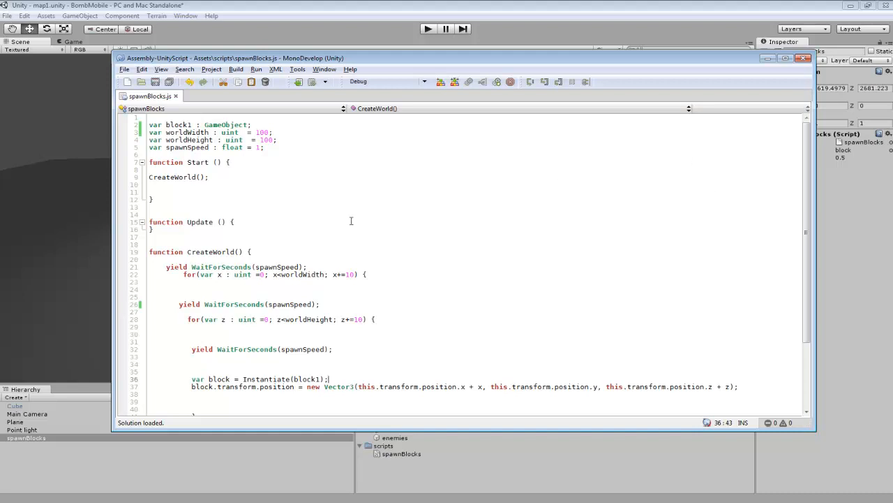
pyautogui.scroll(-3)
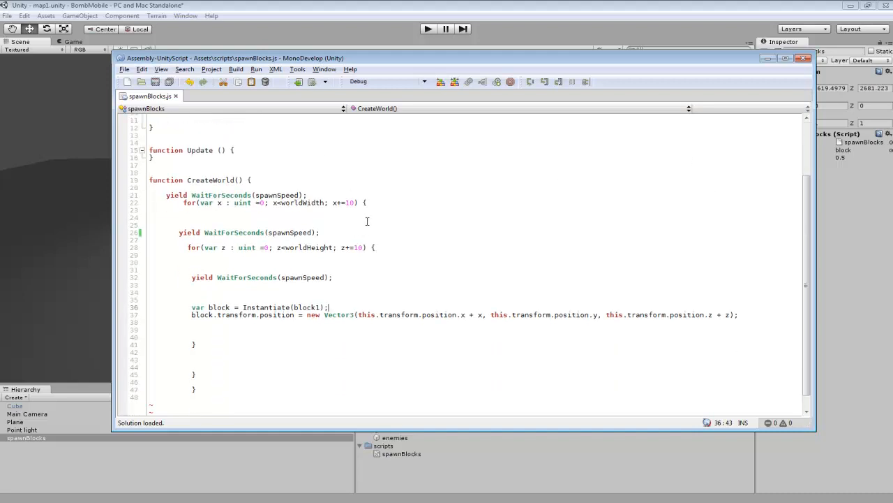